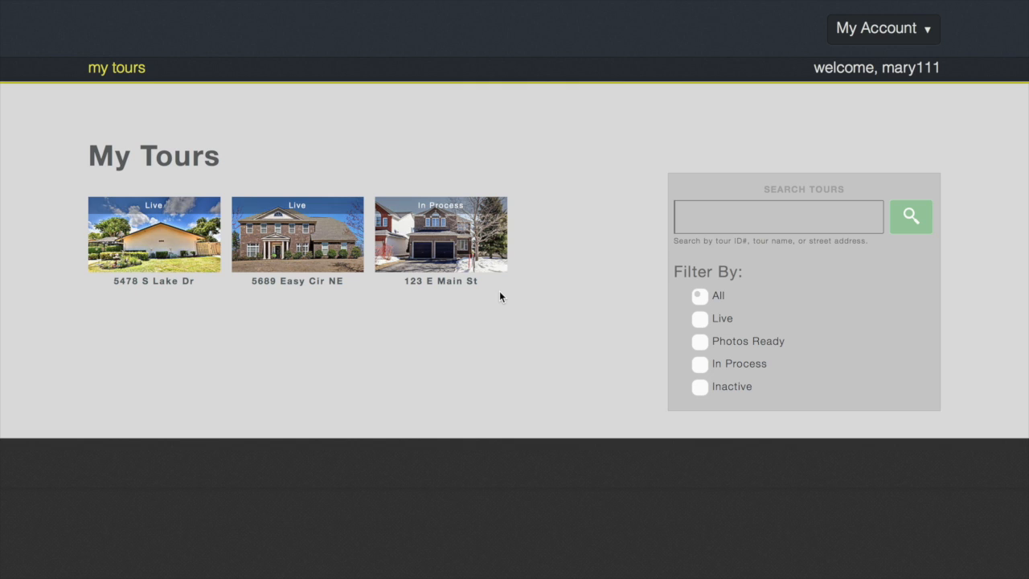
{"action": "mouse_move", "coordinate": [396, 315]}
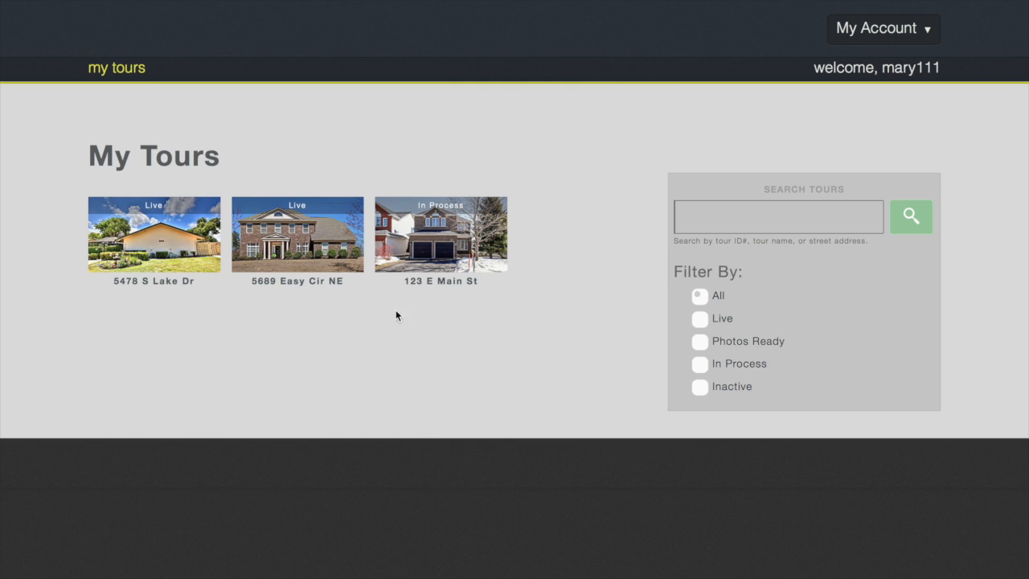
{"action": "mouse_move", "coordinate": [153, 242]}
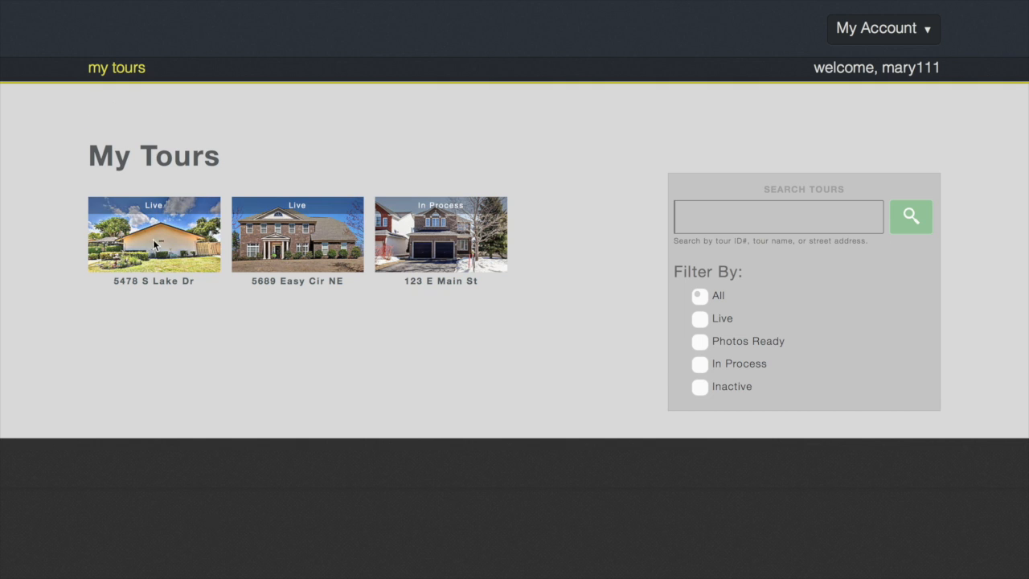
{"action": "left_click", "coordinate": [154, 234]}
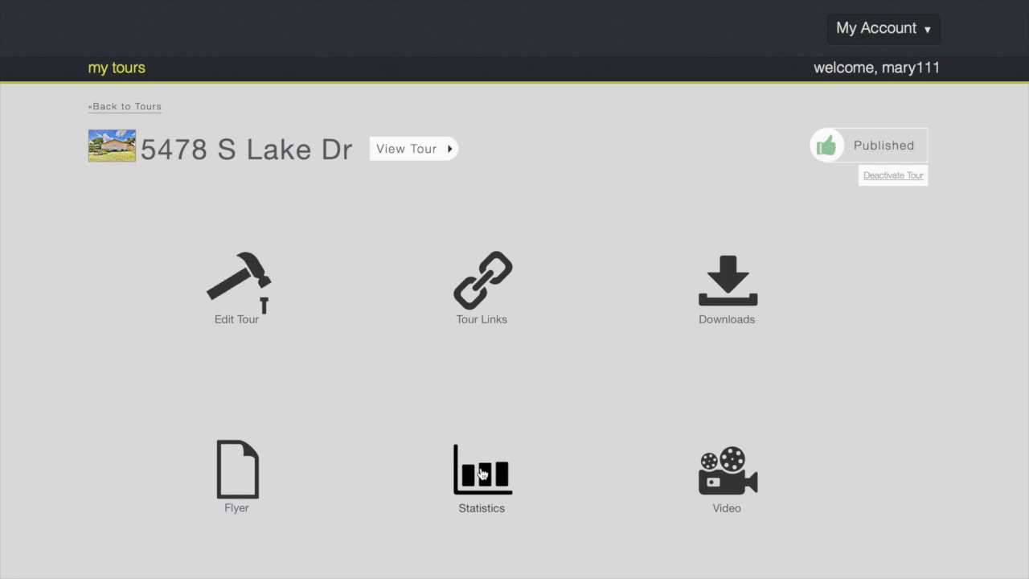
Step: Open the tour's Statistics page and scroll to Stats Settings and Save Changes
{"action": "left_click", "coordinate": [482, 467]}
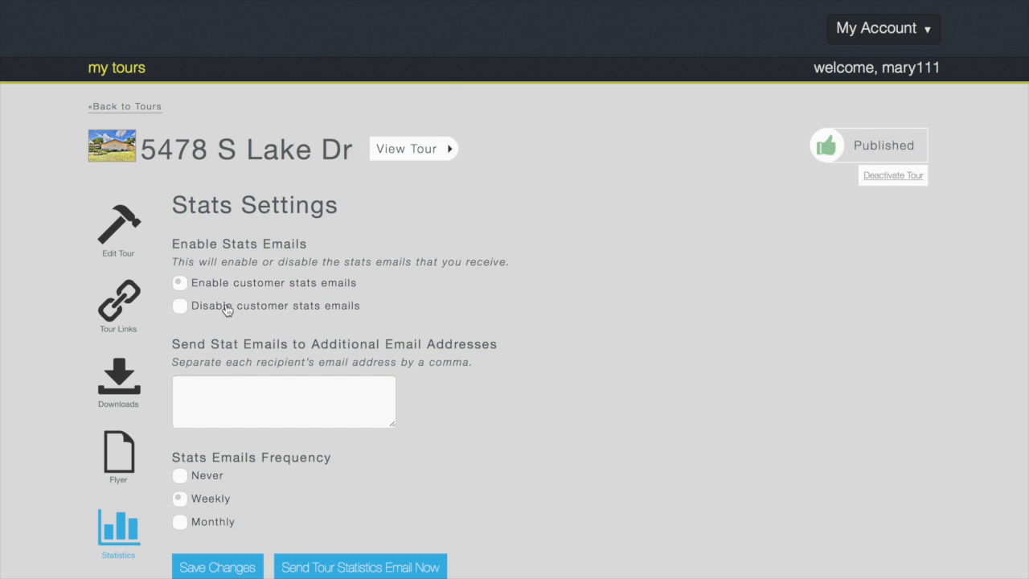
{"action": "mouse_move", "coordinate": [210, 320]}
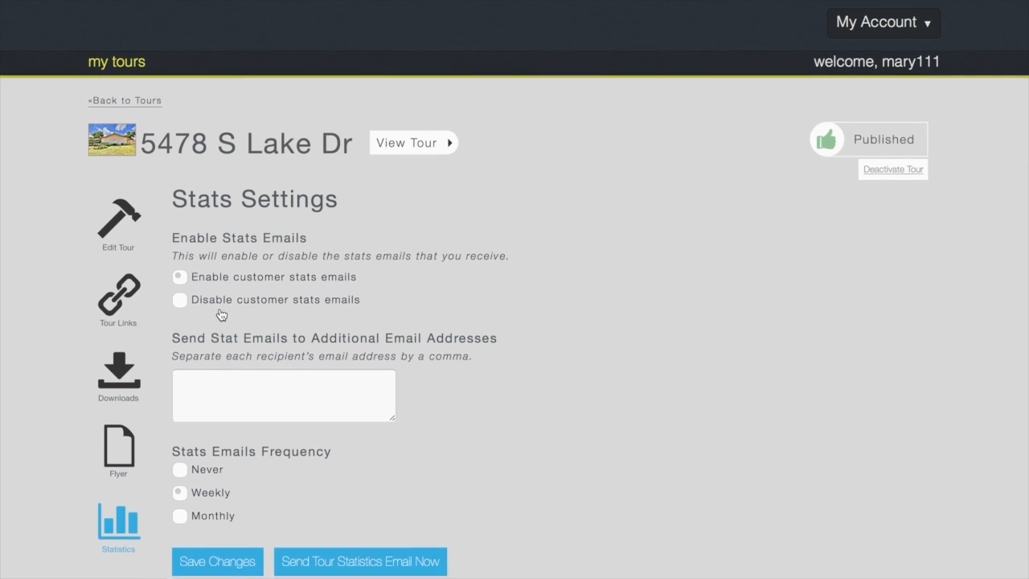
{"action": "scroll", "scroll_direction": "down", "scroll_amount": 3}
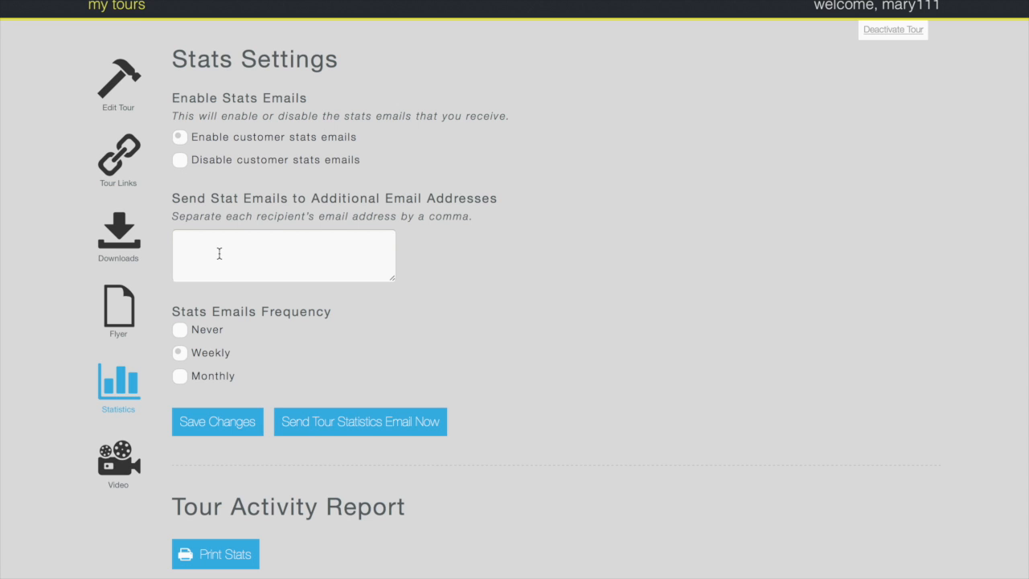
{"action": "scroll", "scroll_direction": "down", "scroll_amount": 3}
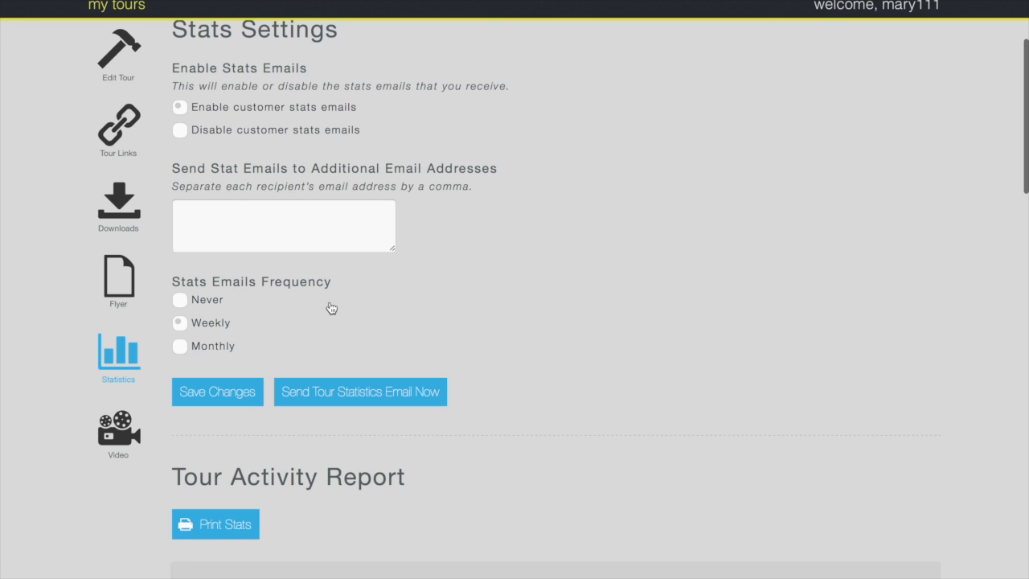
{"action": "mouse_move", "coordinate": [324, 298]}
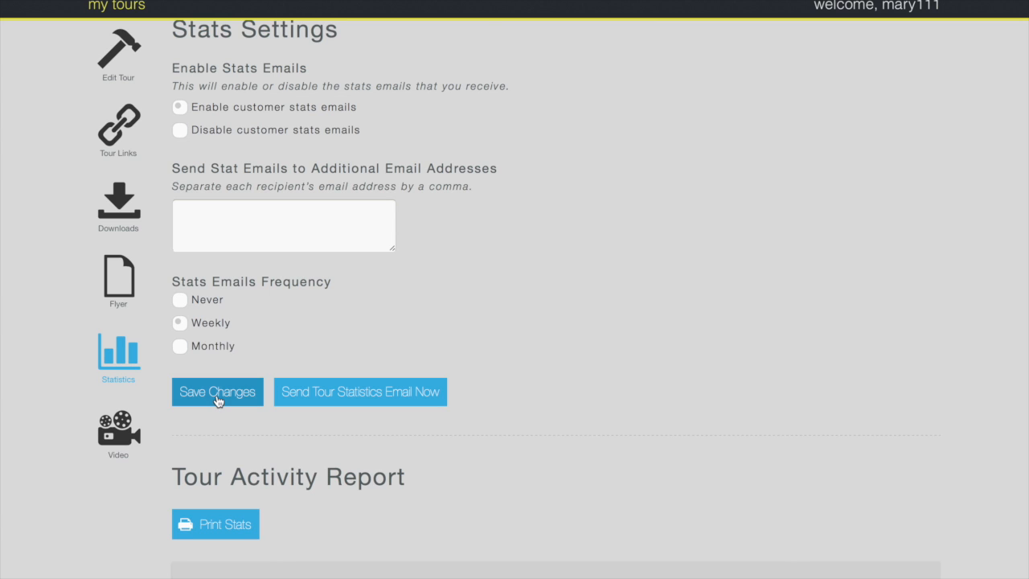
{"action": "mouse_move", "coordinate": [217, 392]}
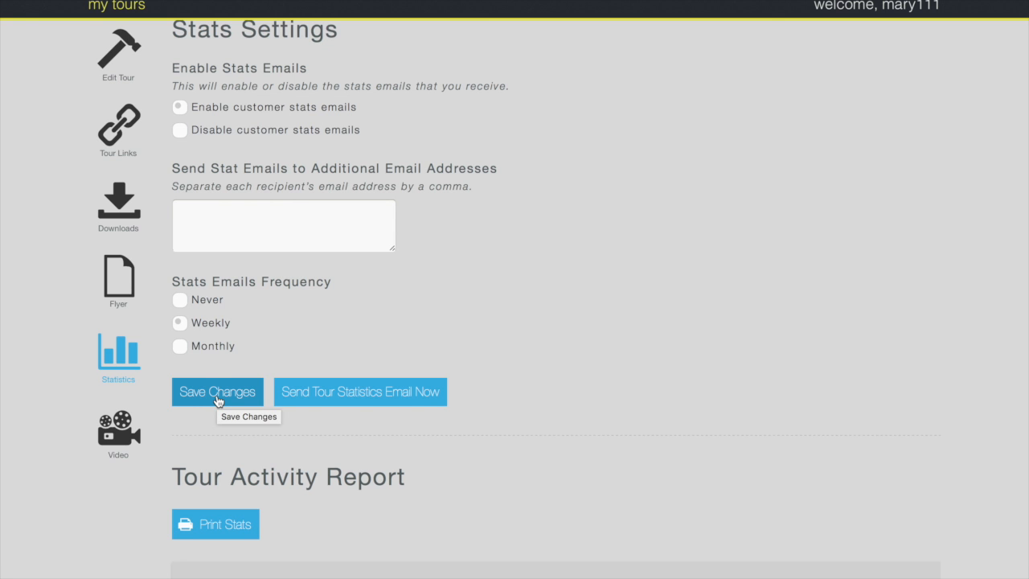
Step: Scroll through the activity report to the totals and Popular Images
{"action": "scroll", "scroll_direction": "down", "scroll_amount": 3}
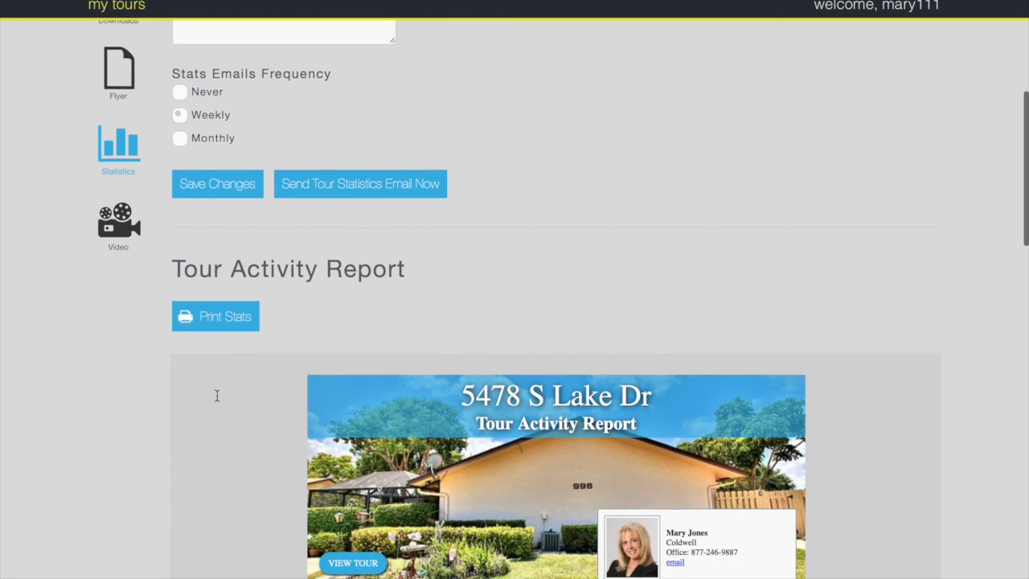
{"action": "scroll", "scroll_direction": "down", "scroll_amount": 3}
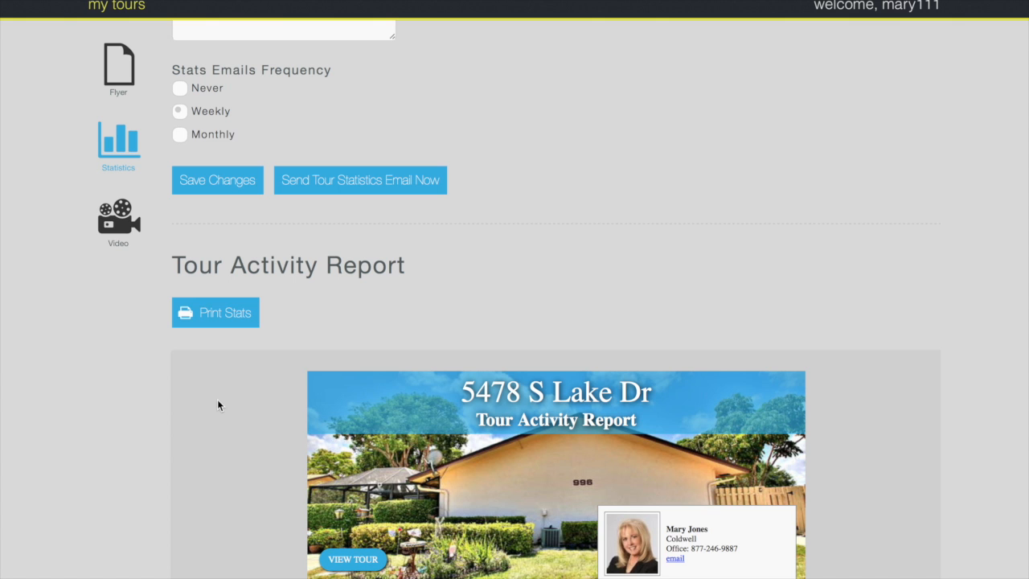
{"action": "scroll", "scroll_direction": "down", "scroll_amount": 3}
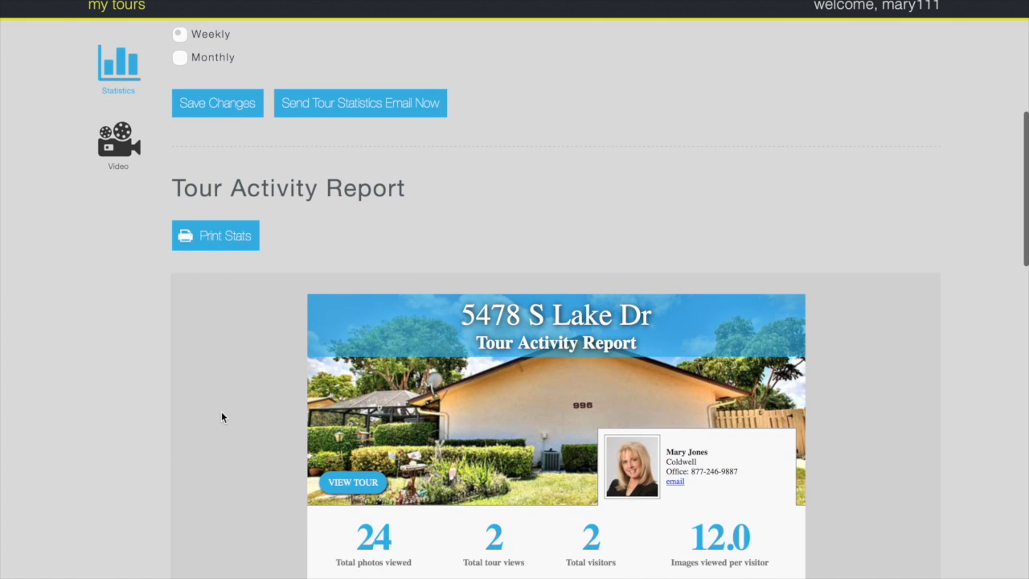
{"action": "scroll", "scroll_direction": "down", "scroll_amount": 3}
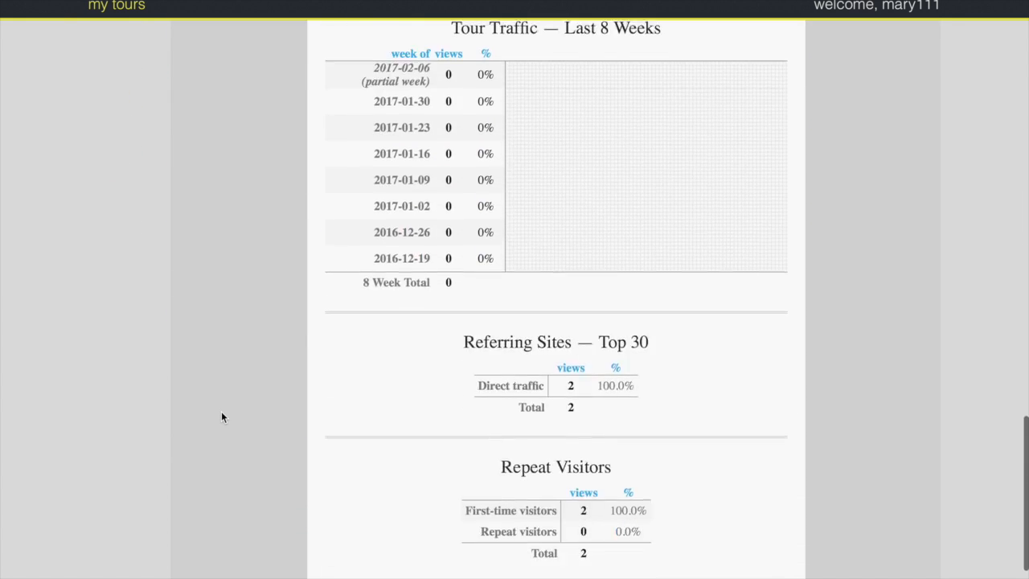
{"action": "scroll", "scroll_direction": "down", "scroll_amount": 3}
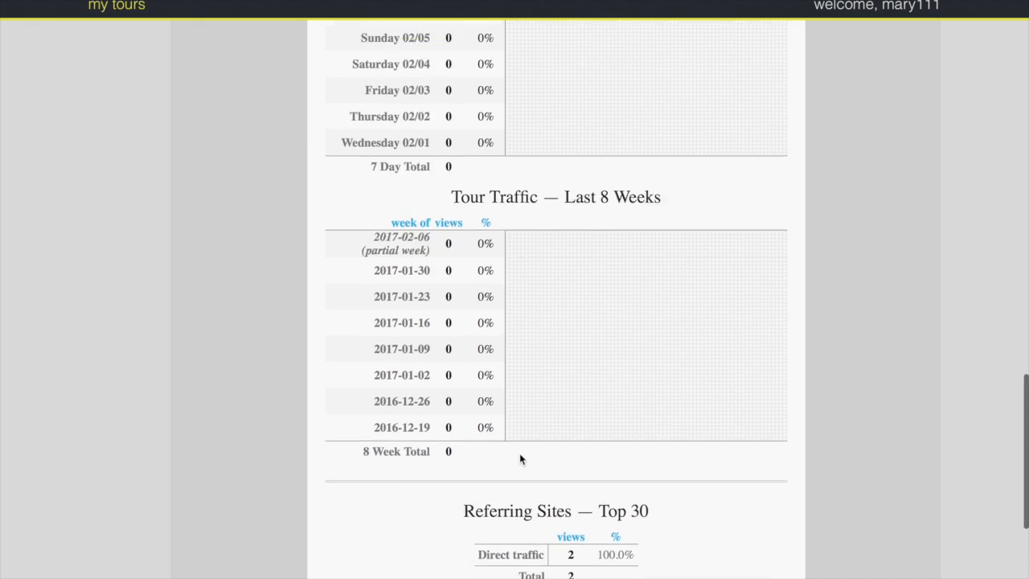
{"action": "scroll", "scroll_direction": "up", "scroll_amount": 3}
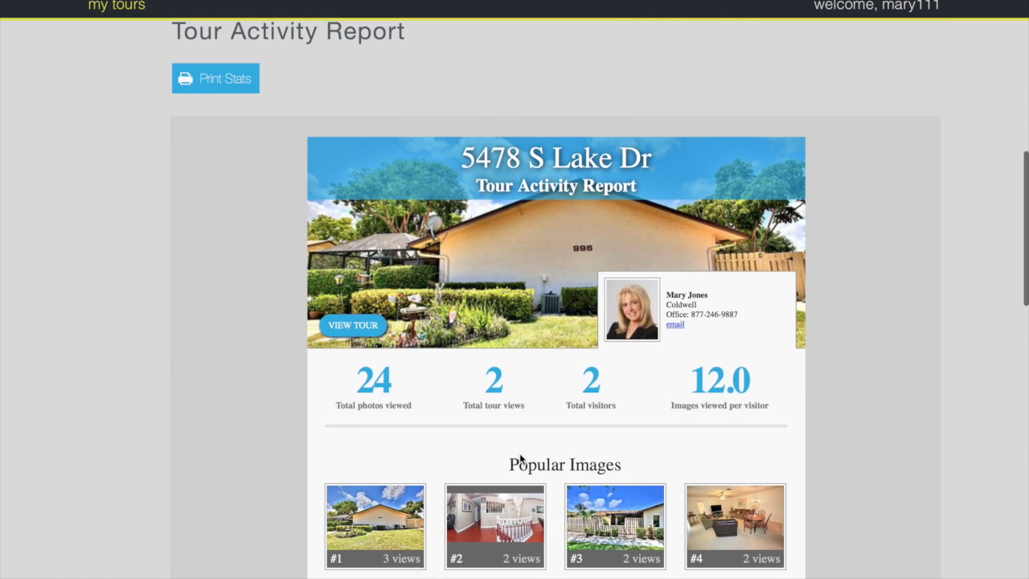
{"action": "scroll", "scroll_direction": "down", "scroll_amount": 3}
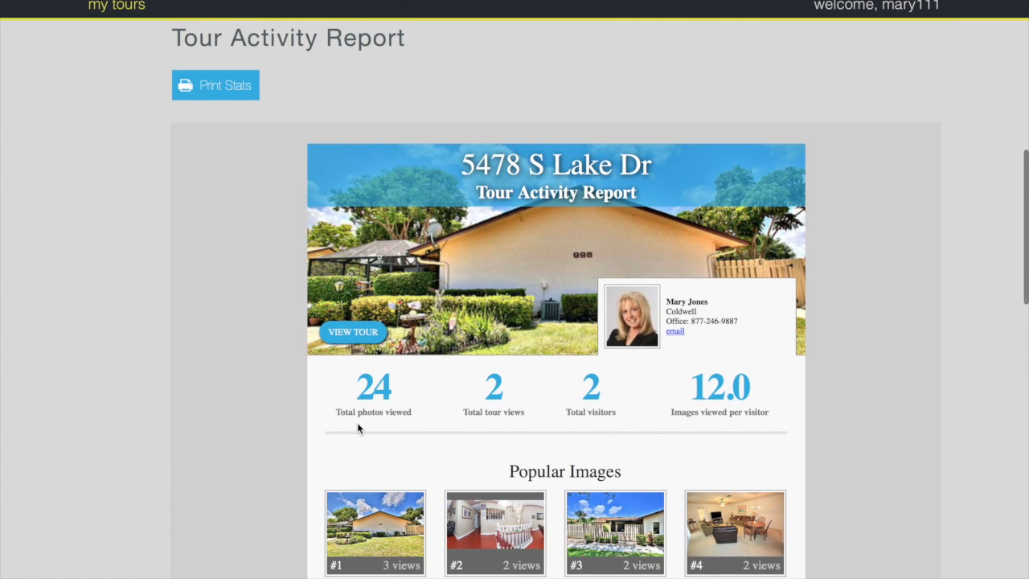
{"action": "mouse_move", "coordinate": [497, 426]}
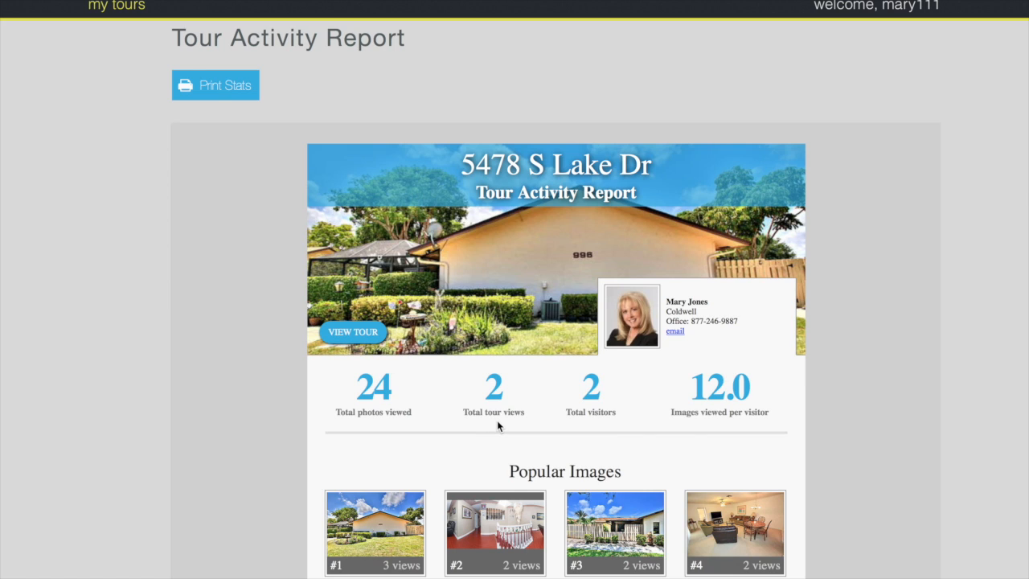
{"action": "mouse_move", "coordinate": [605, 424]}
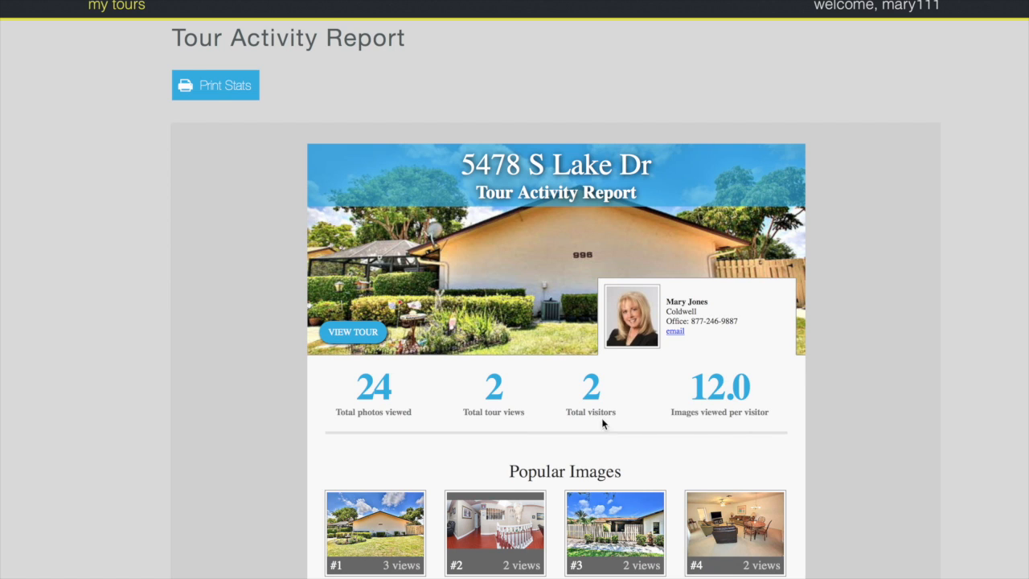
{"action": "mouse_move", "coordinate": [604, 412]}
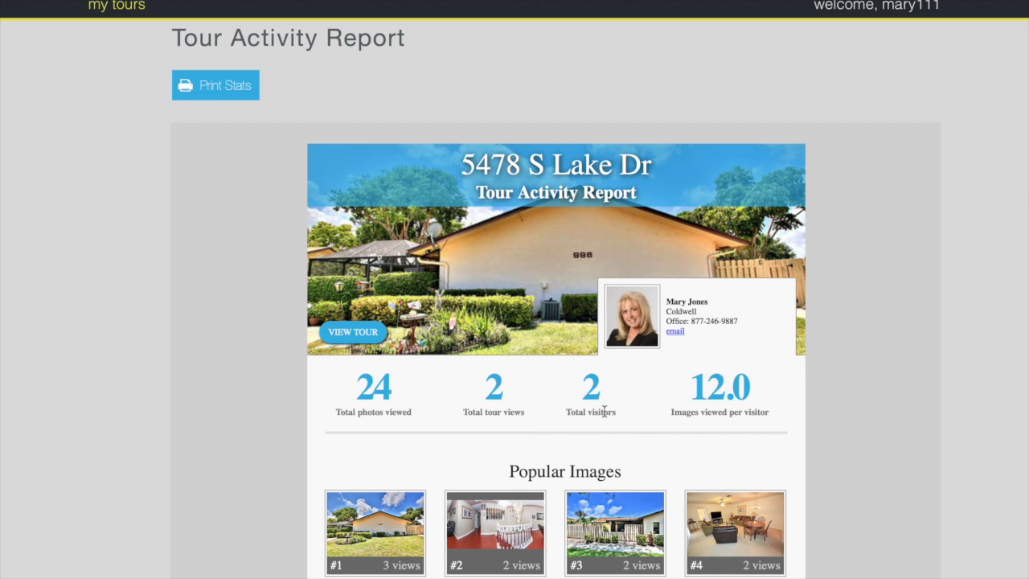
{"action": "mouse_move", "coordinate": [718, 410]}
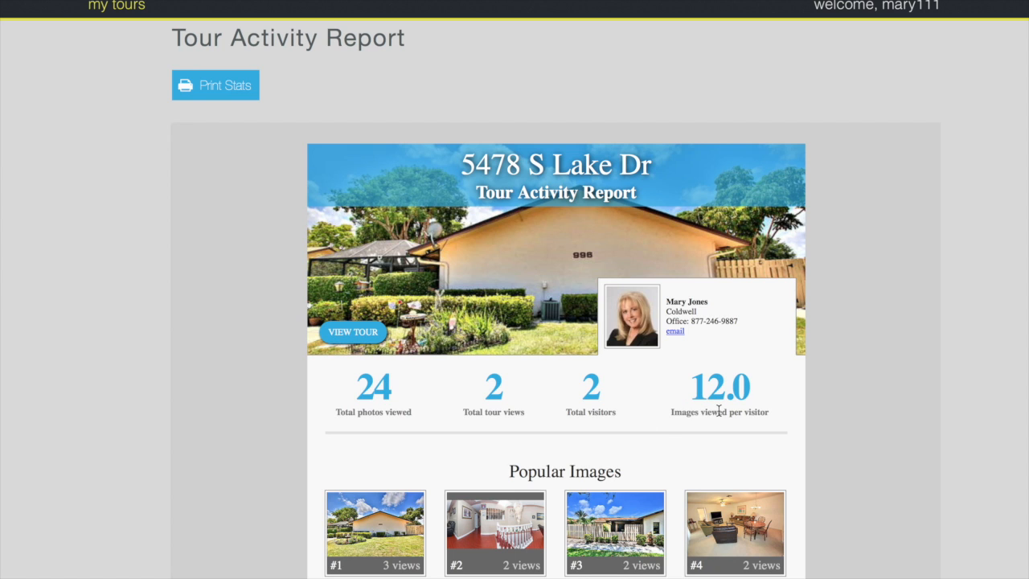
Step: Scroll past the twelve Popular Images thumbnails to the Last 7 Days traffic table
{"action": "scroll", "scroll_direction": "down", "scroll_amount": 3}
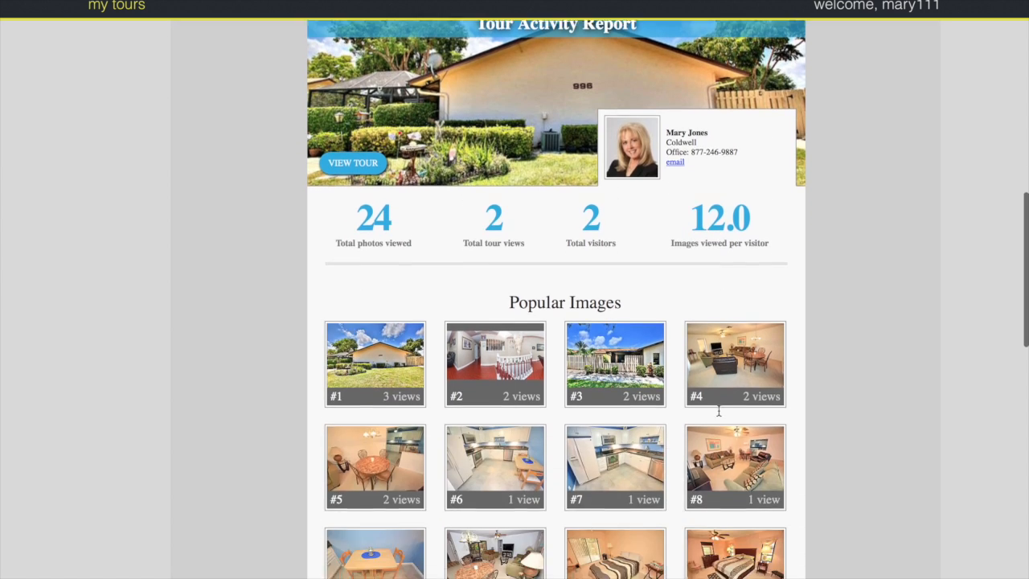
{"action": "scroll", "scroll_direction": "down", "scroll_amount": 3}
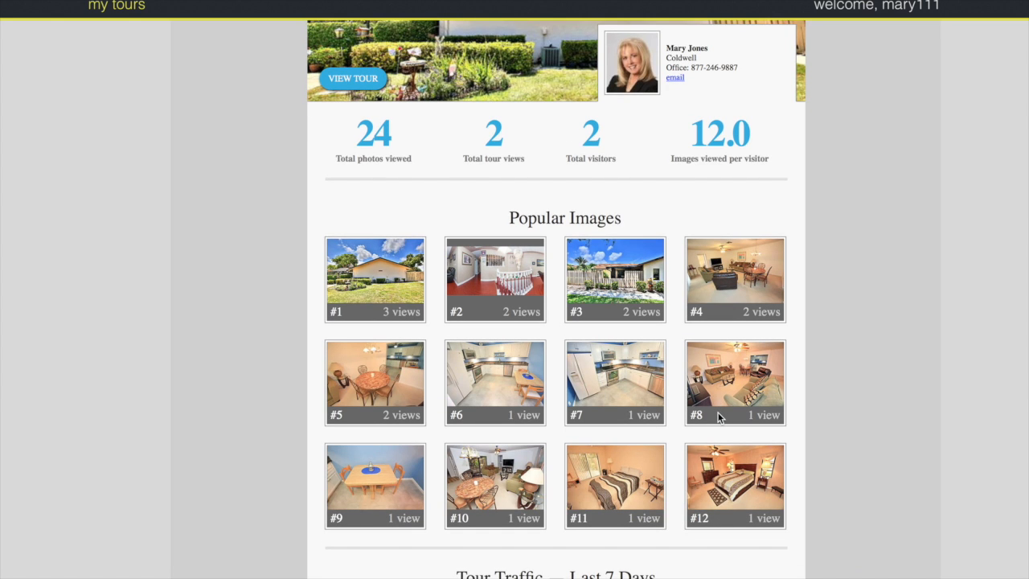
{"action": "scroll", "scroll_direction": "down", "scroll_amount": 3}
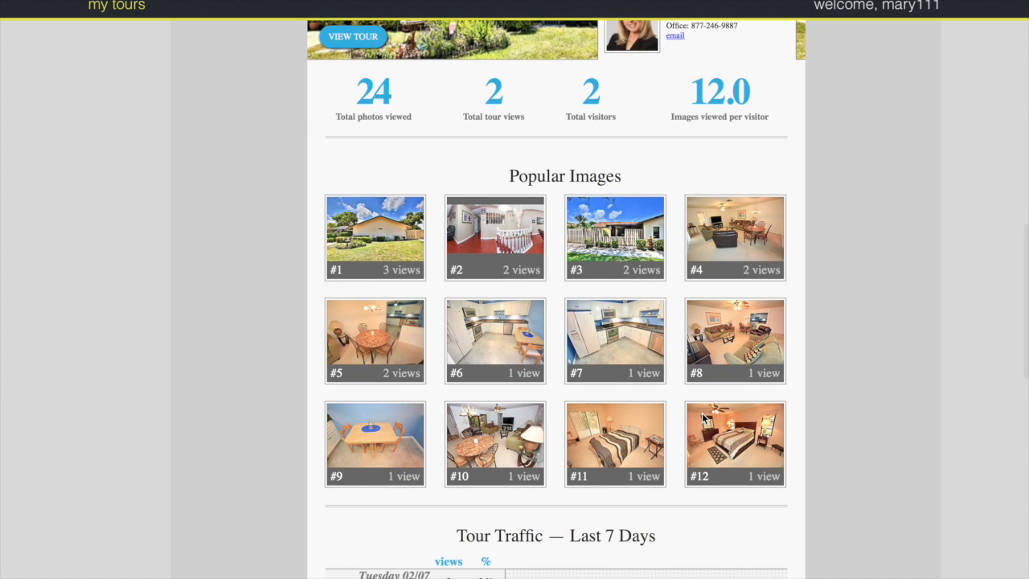
{"action": "mouse_move", "coordinate": [706, 417]}
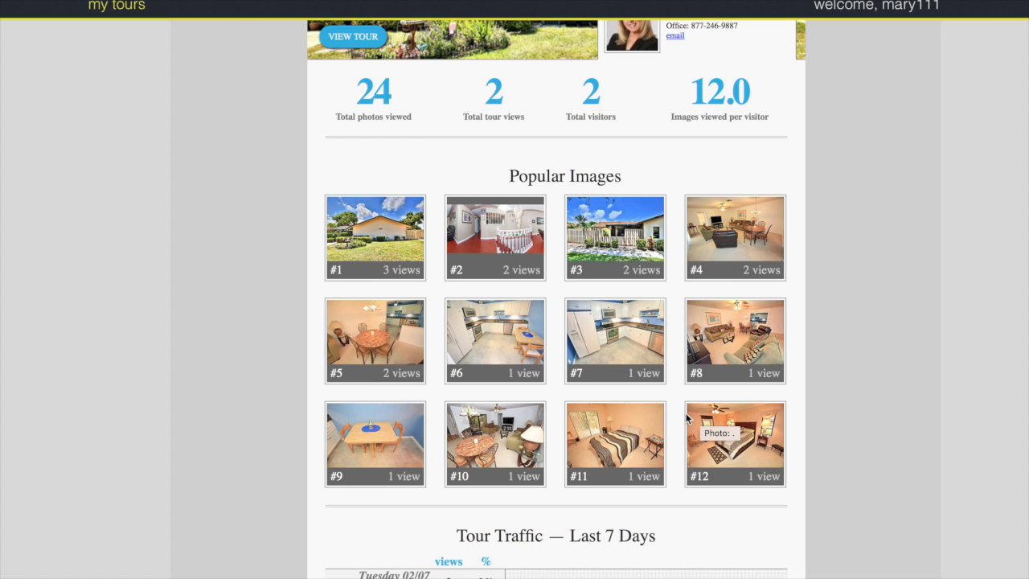
{"action": "scroll", "scroll_direction": "down", "scroll_amount": 3}
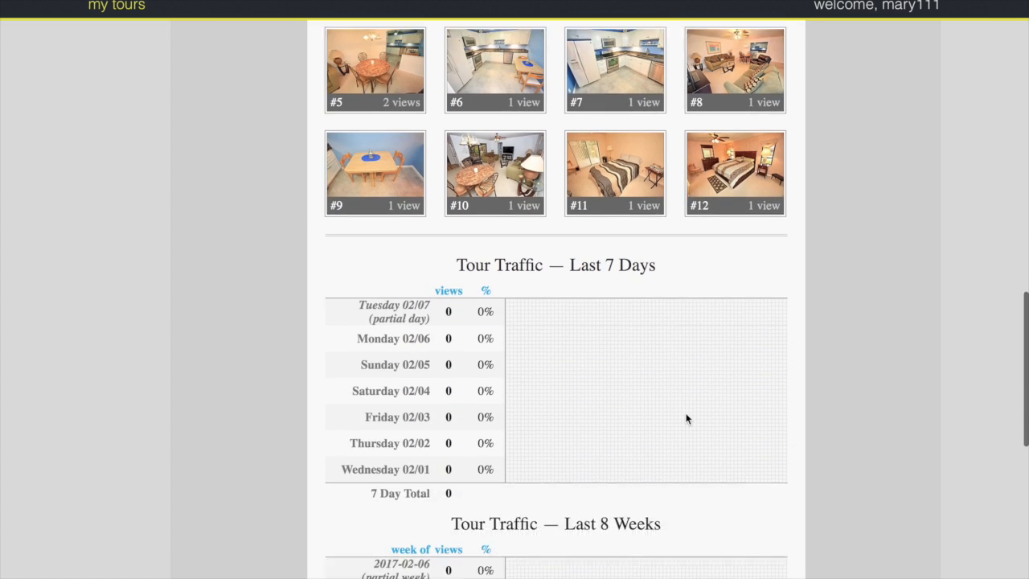
Step: Scroll to the Last 8 Weeks table and Referring Sites showing direct traffic at 100%
{"action": "scroll", "scroll_direction": "down", "scroll_amount": 3}
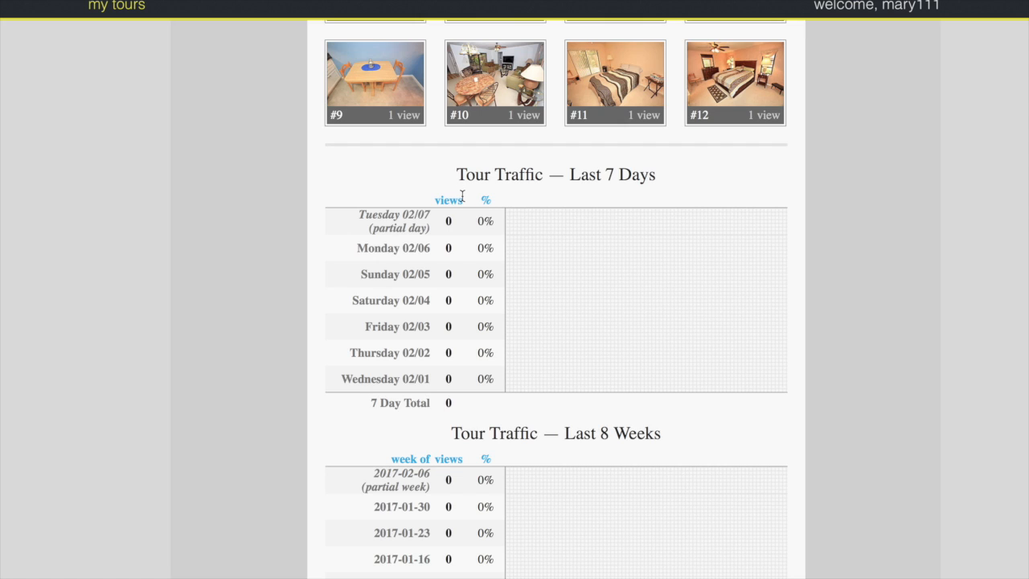
{"action": "scroll", "scroll_direction": "down", "scroll_amount": 3}
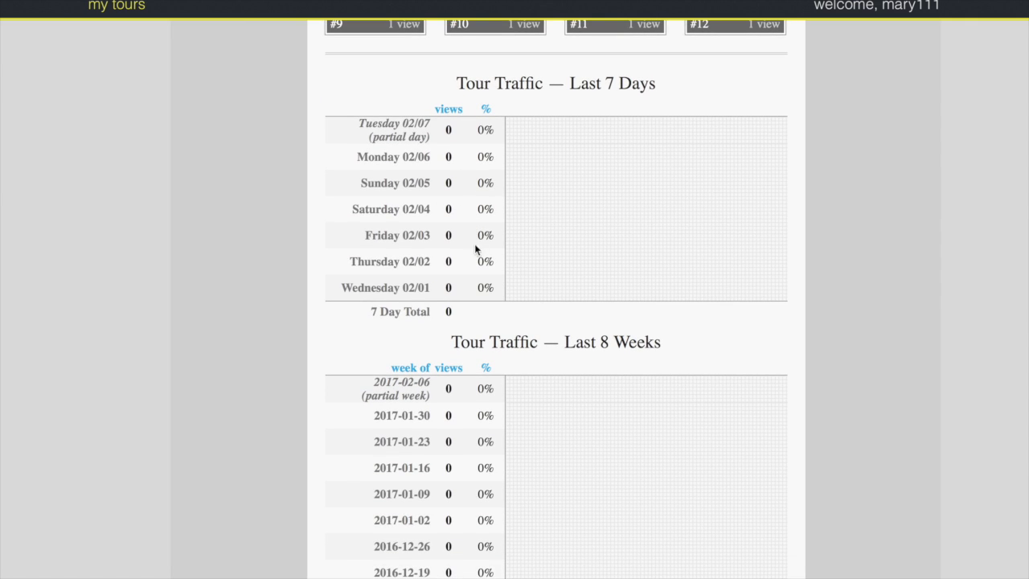
{"action": "mouse_move", "coordinate": [514, 369]}
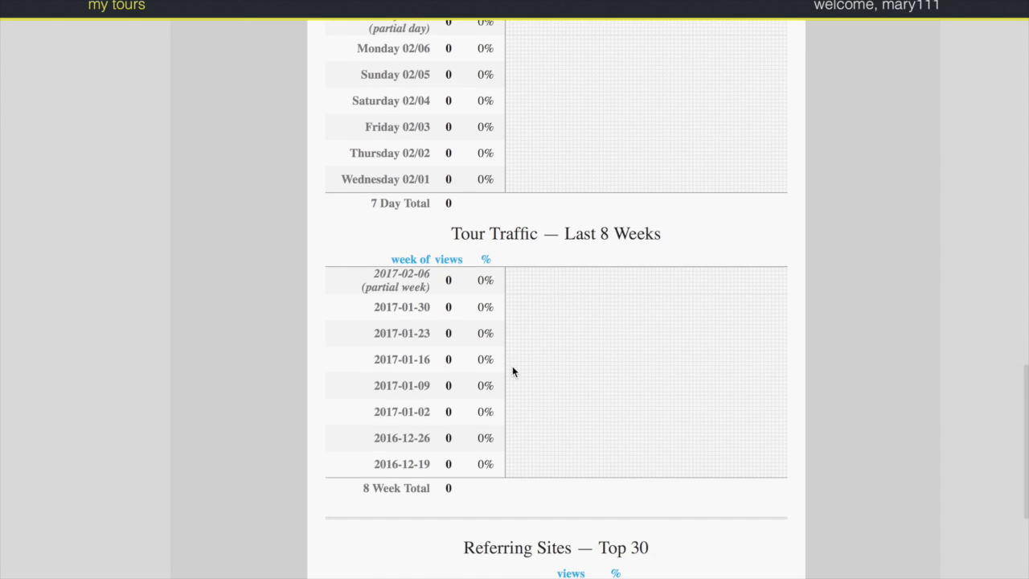
{"action": "scroll", "scroll_direction": "down", "scroll_amount": 3}
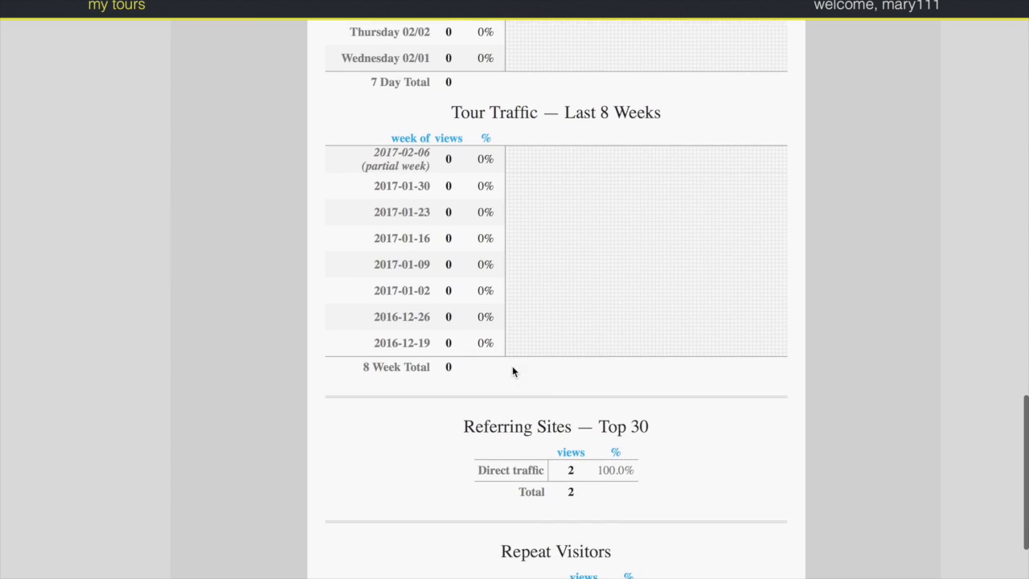
Step: Scroll to Repeat Visitors (2 first-time, 0 repeat) and the February 7, 2017 update line
{"action": "scroll", "scroll_direction": "down", "scroll_amount": 3}
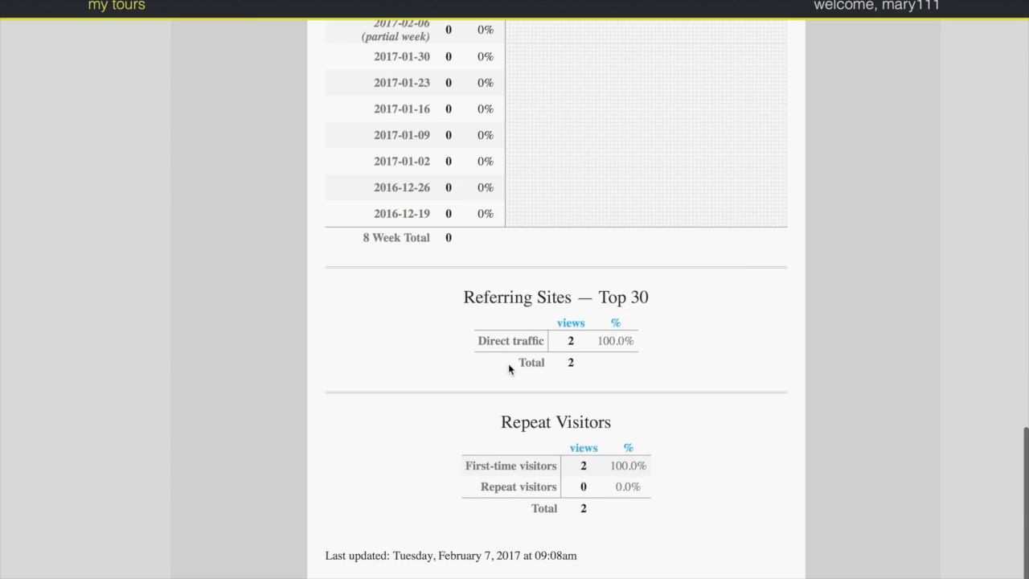
{"action": "mouse_move", "coordinate": [512, 364]}
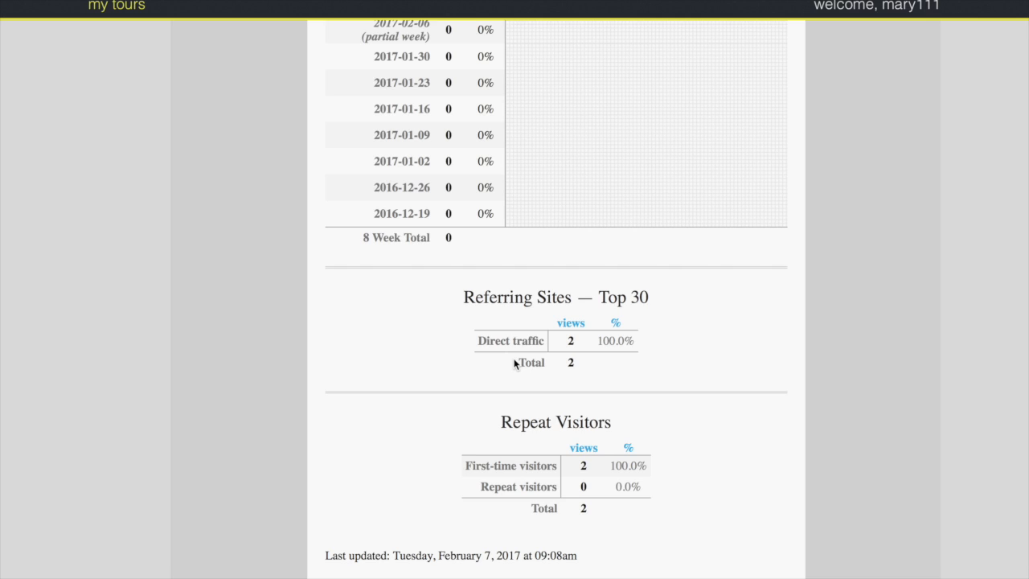
{"action": "mouse_move", "coordinate": [478, 347]}
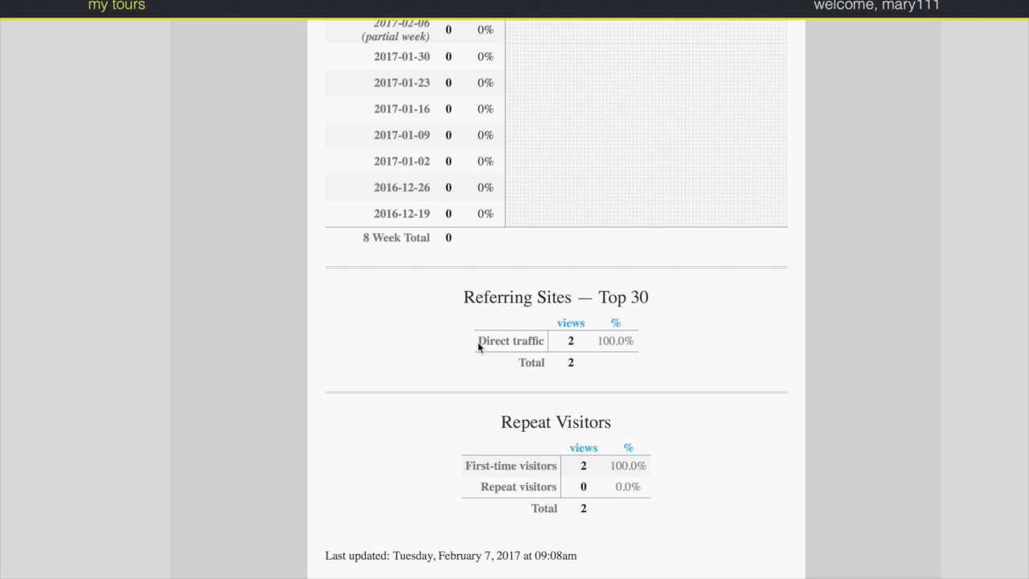
{"action": "mouse_move", "coordinate": [511, 340]}
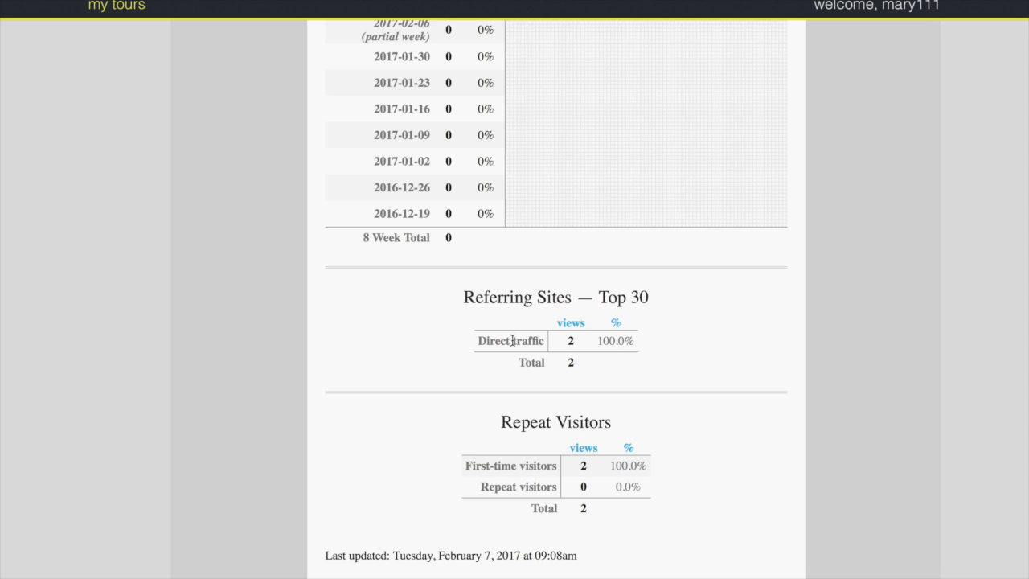
{"action": "mouse_move", "coordinate": [512, 341]}
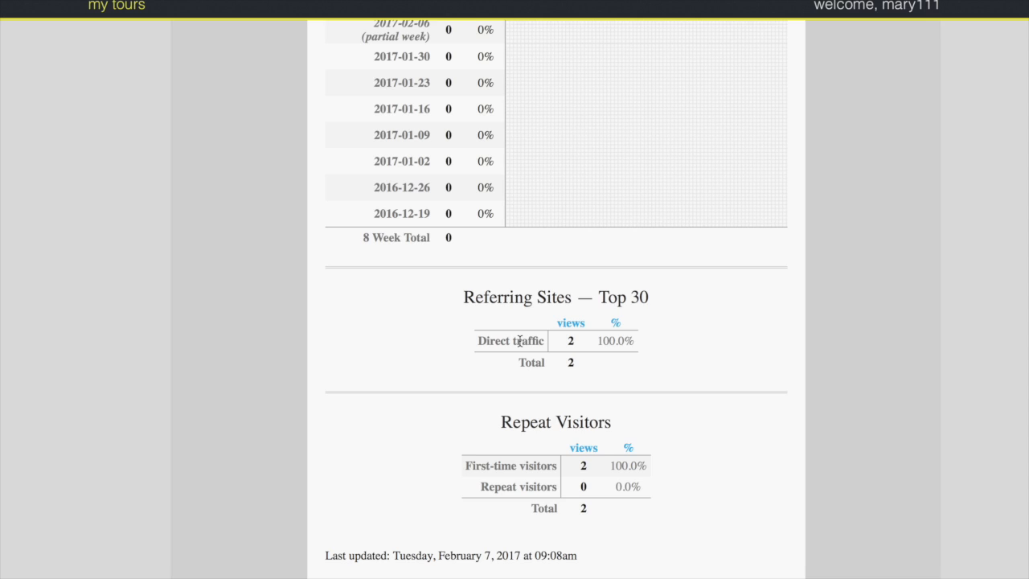
{"action": "mouse_move", "coordinate": [512, 334]}
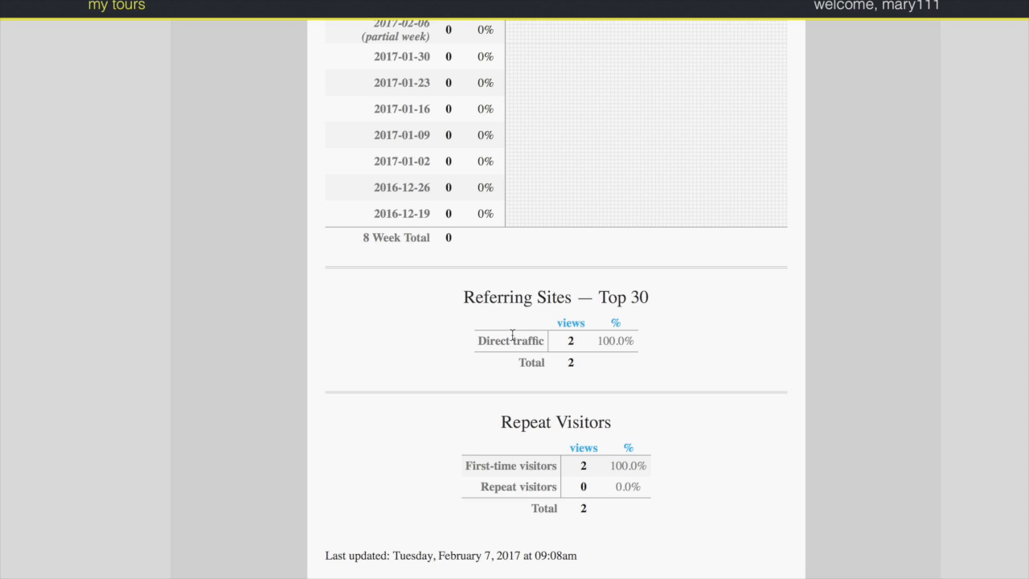
{"action": "mouse_move", "coordinate": [519, 338]}
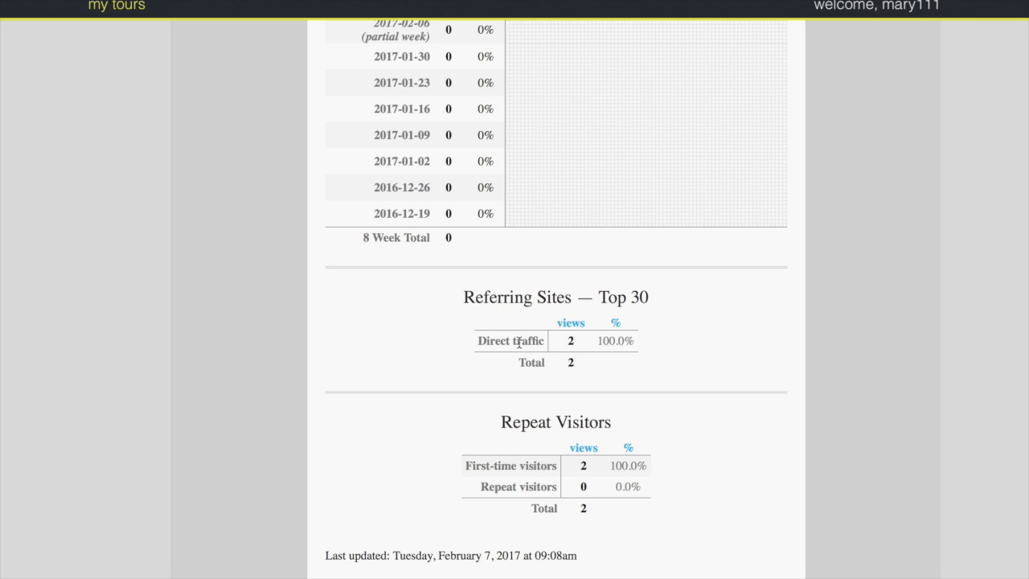
{"action": "mouse_move", "coordinate": [523, 345]}
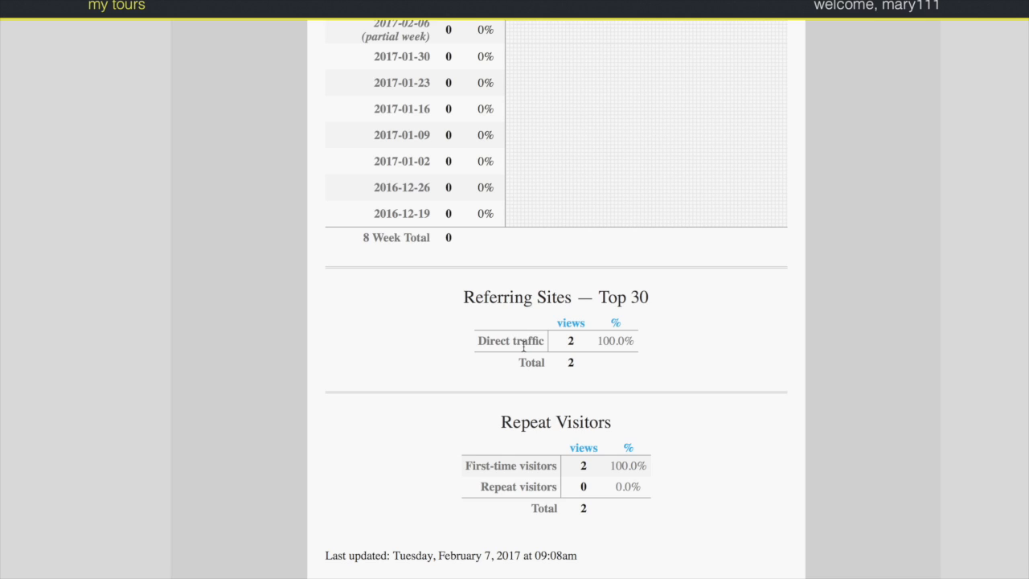
{"action": "mouse_move", "coordinate": [505, 356]}
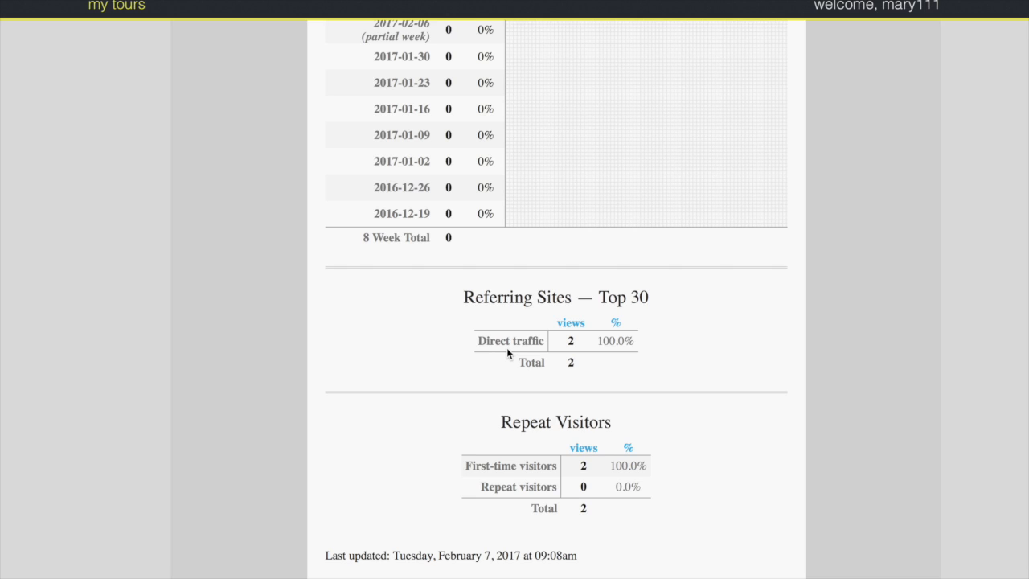
{"action": "mouse_move", "coordinate": [497, 345]}
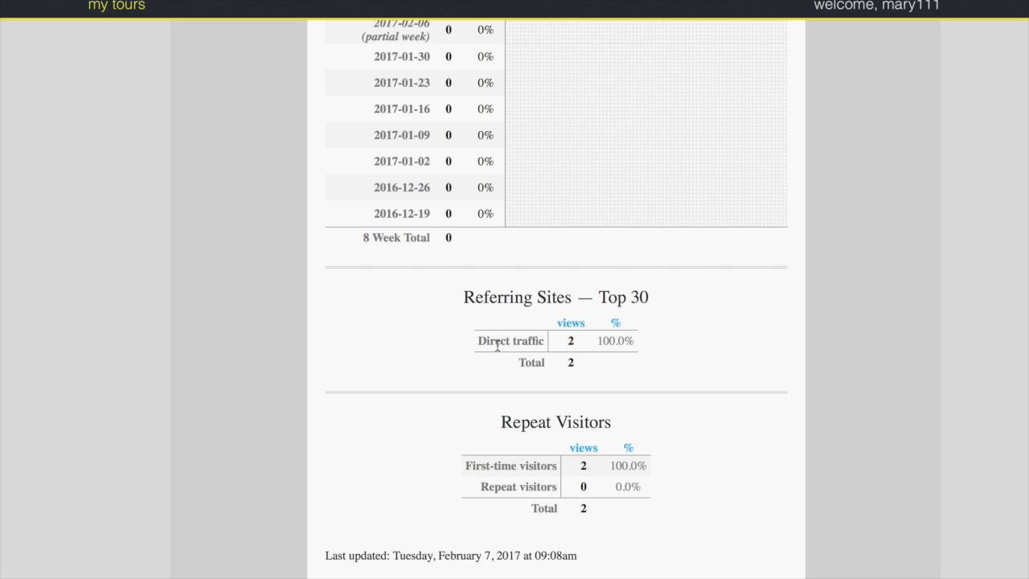
{"action": "mouse_move", "coordinate": [494, 363]}
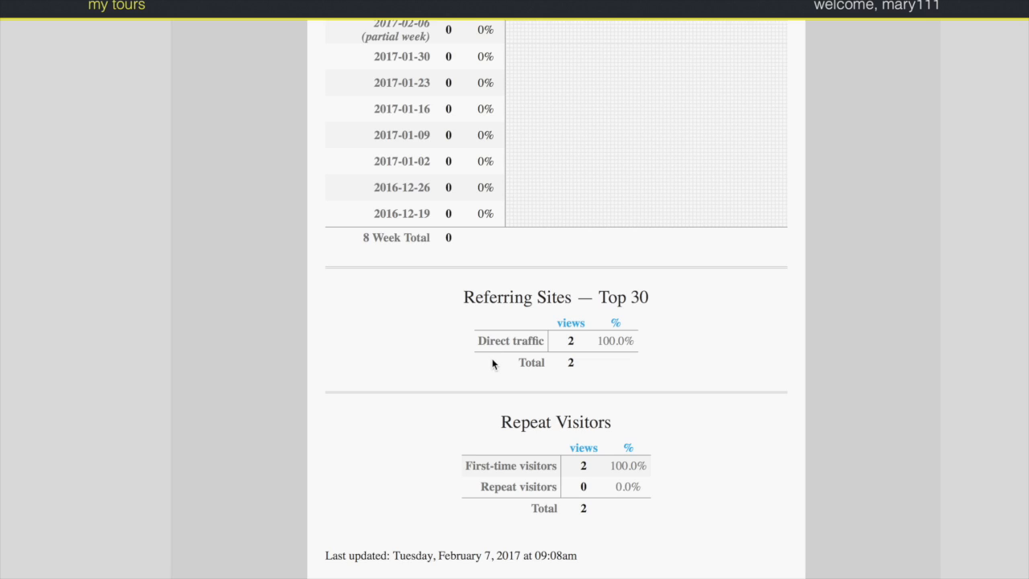